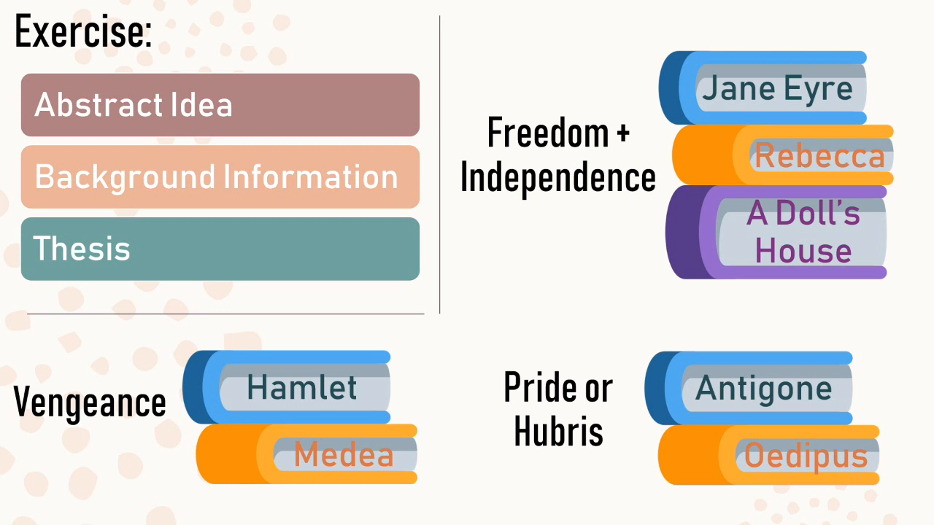
Advance past the book-themes exercise slide to the closing subscribe card.
key(right)
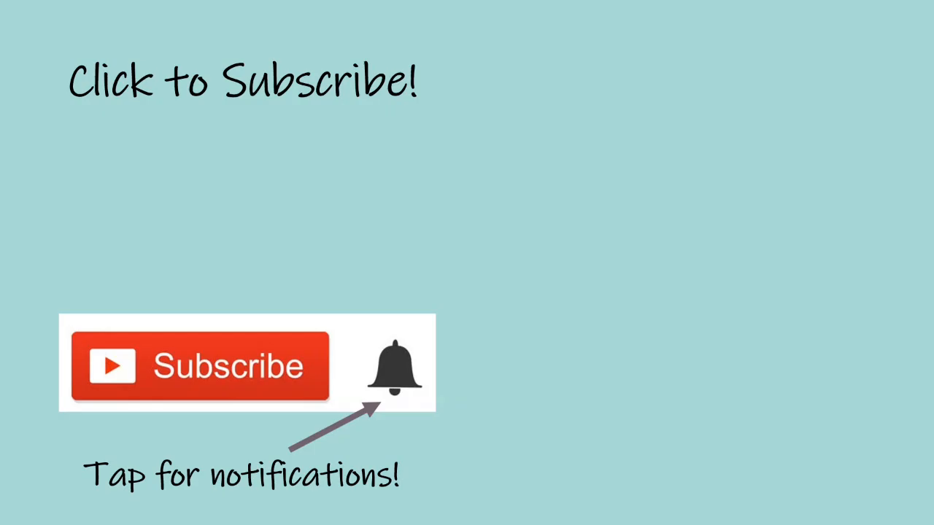